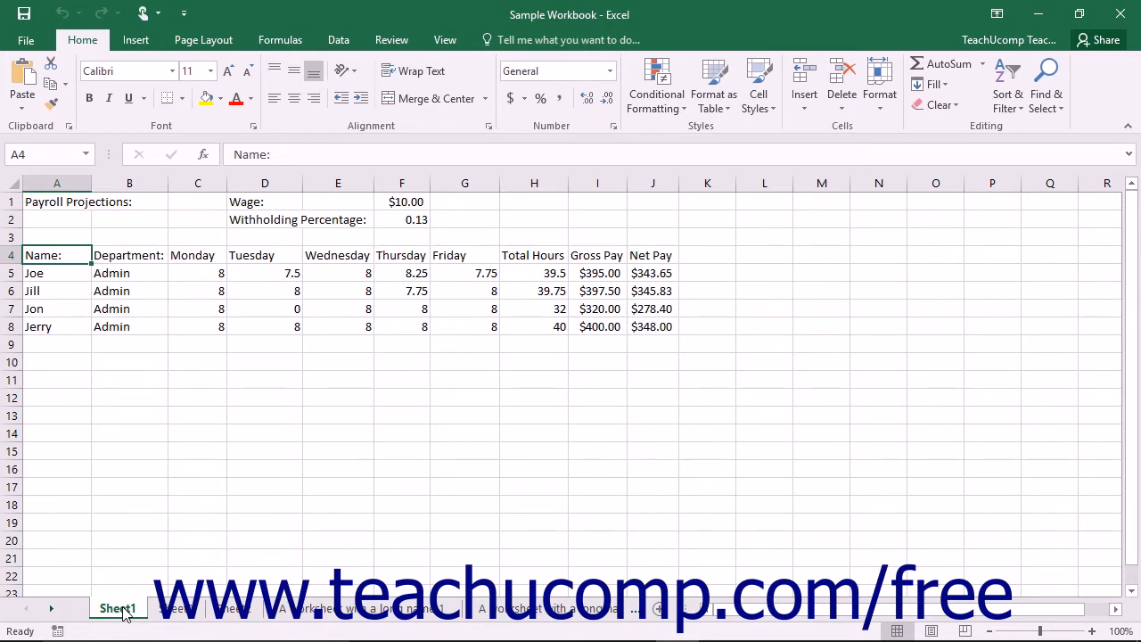
{"action": "mouse_move", "coordinate": [158, 624]}
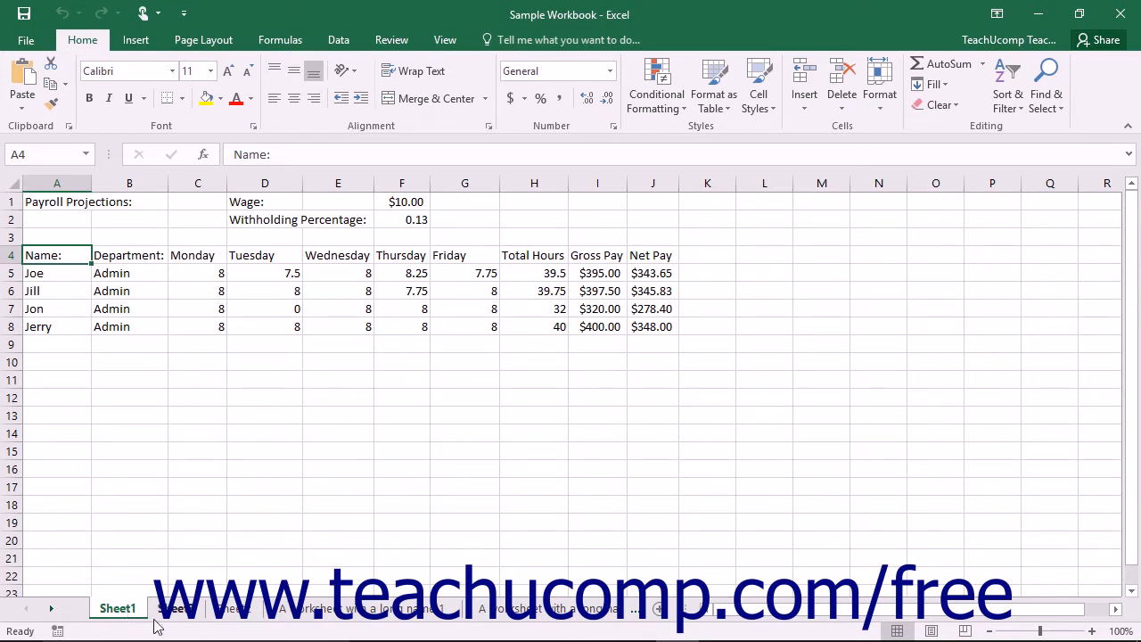
Step: Glance at the next worksheet, return to Payroll Projections, and choose Rename Sheet
{"action": "left_click", "coordinate": [176, 608]}
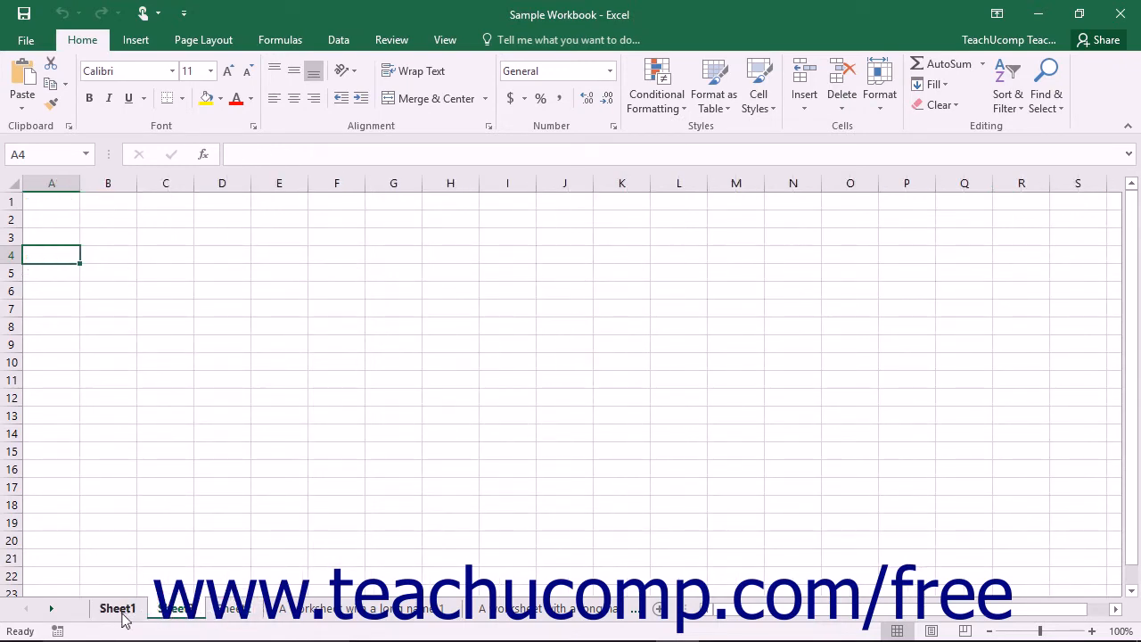
{"action": "left_click", "coordinate": [117, 608]}
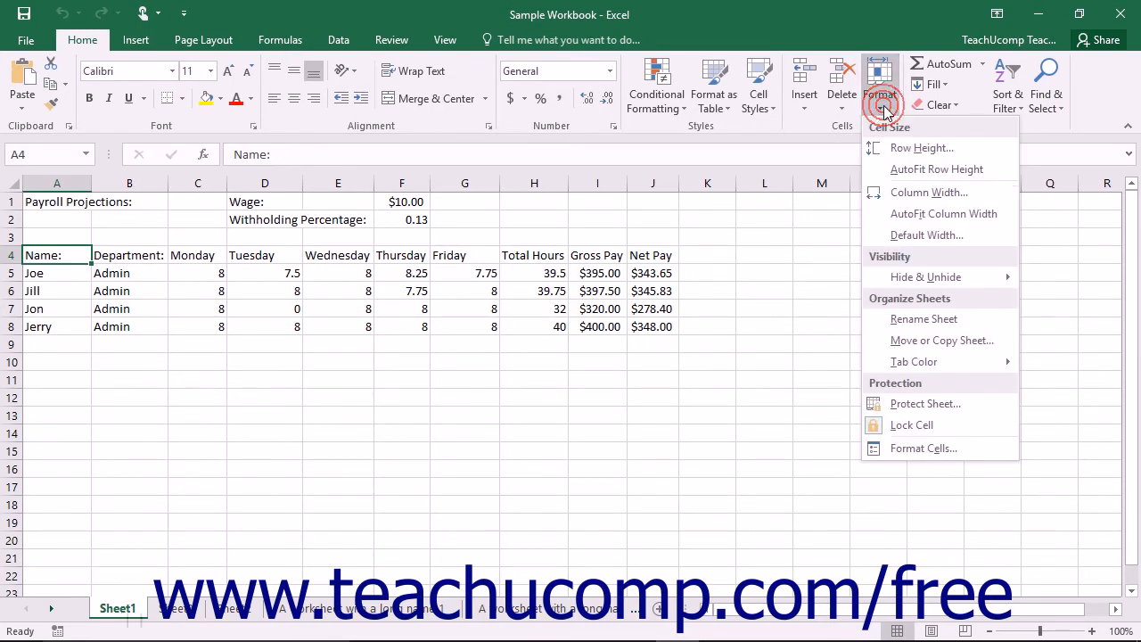
{"action": "mouse_move", "coordinate": [923, 318]}
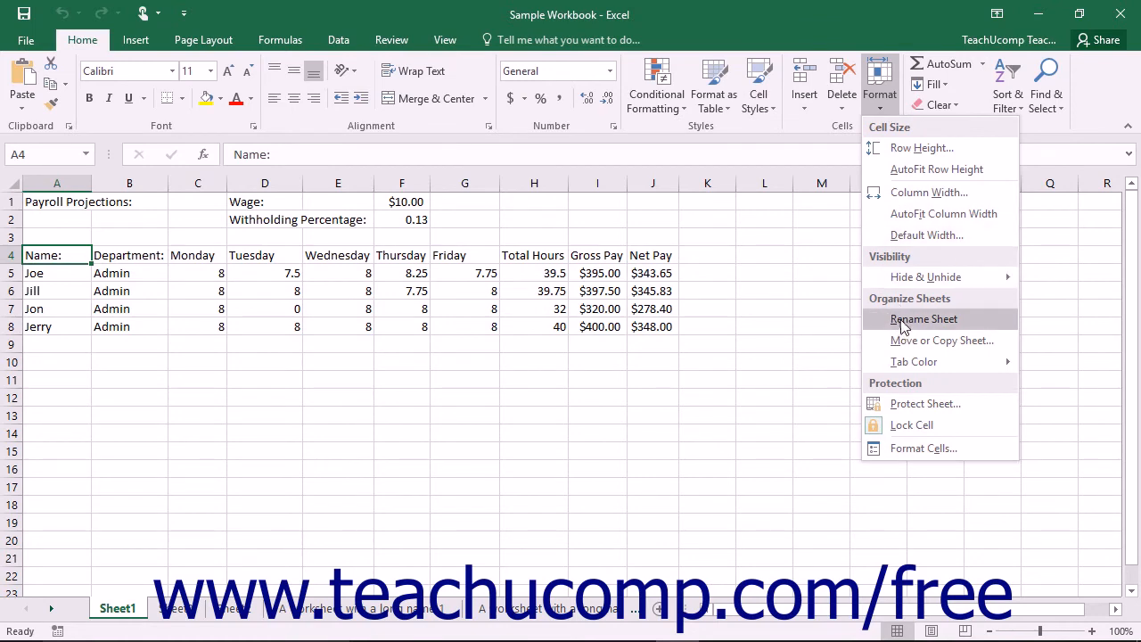
{"action": "left_click", "coordinate": [900, 318]}
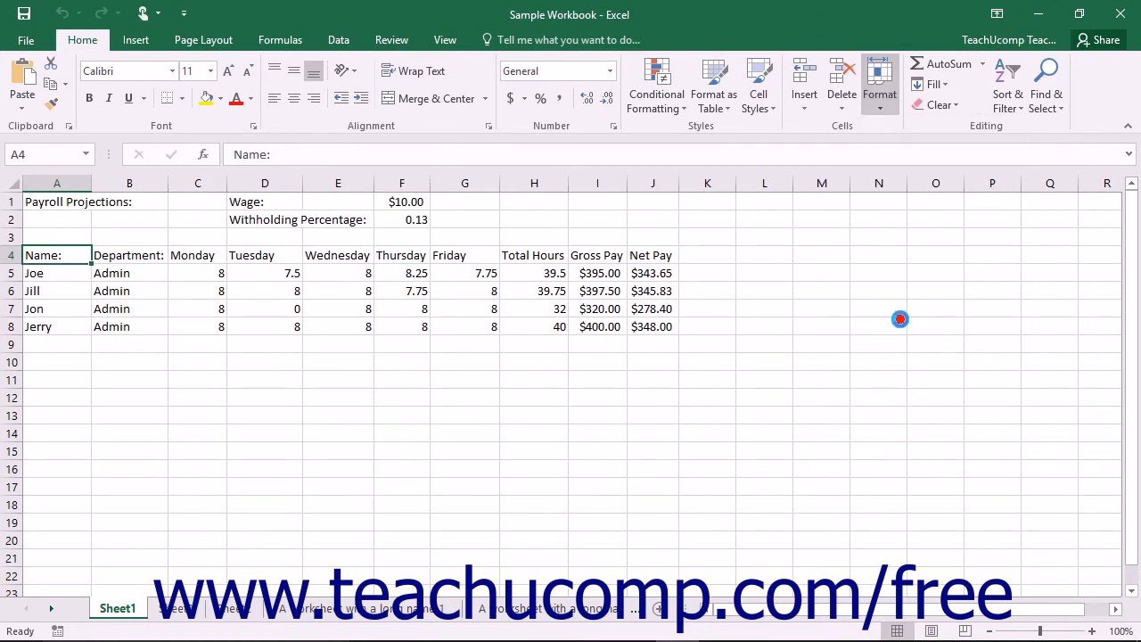
{"action": "mouse_move", "coordinate": [901, 319]}
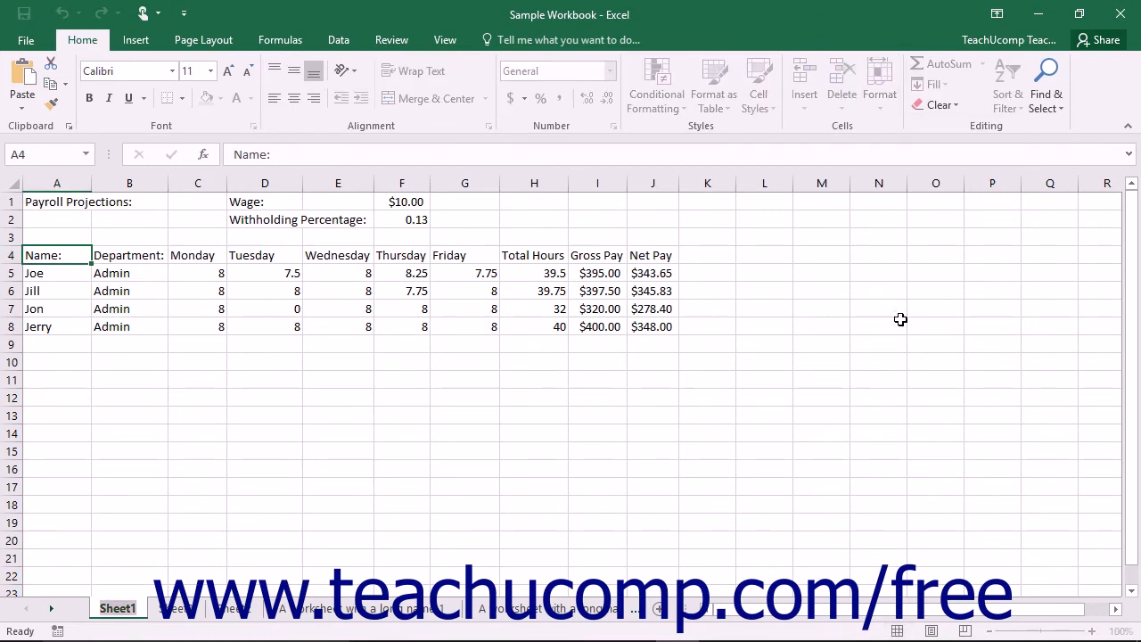